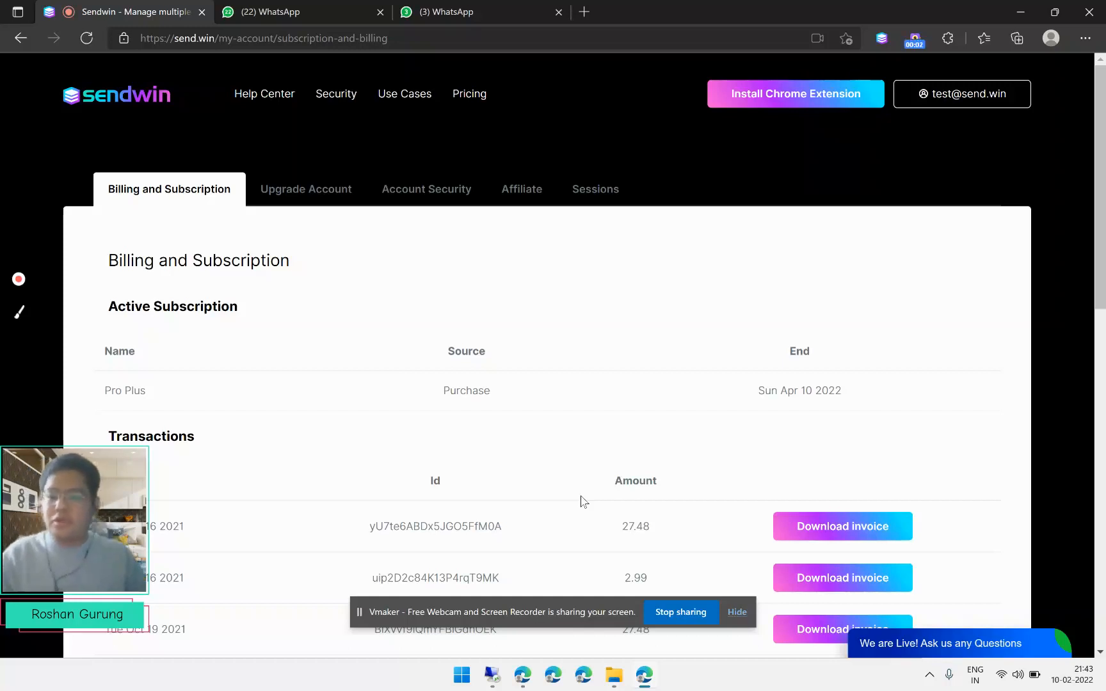
mouse_move(592, 243)
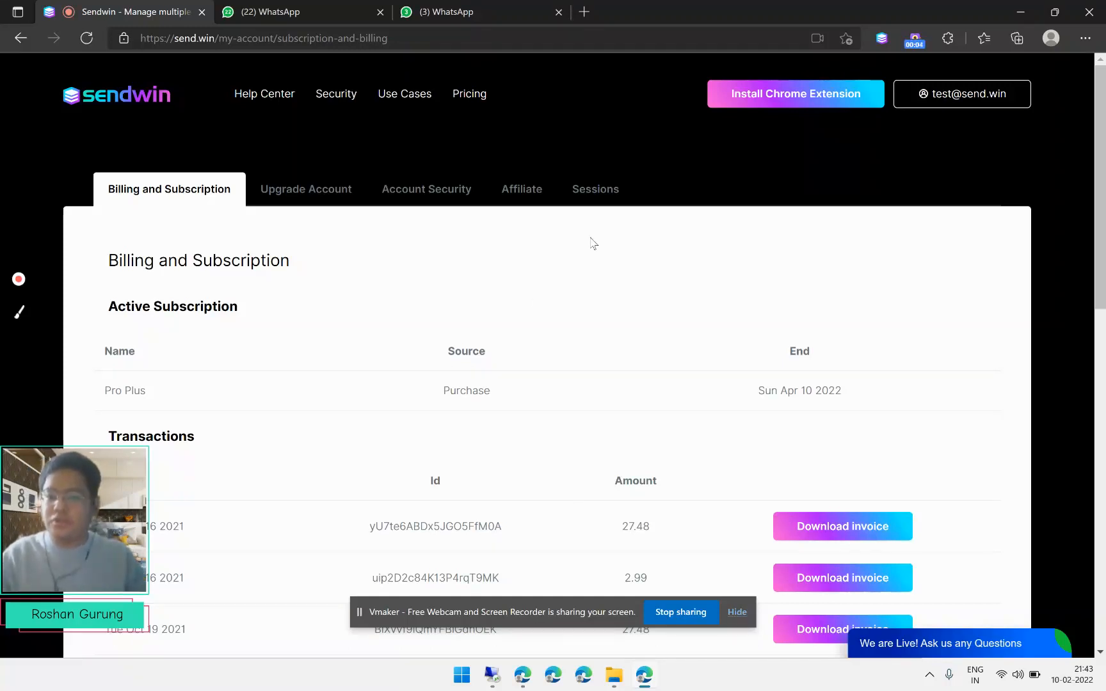
mouse_move(32, 249)
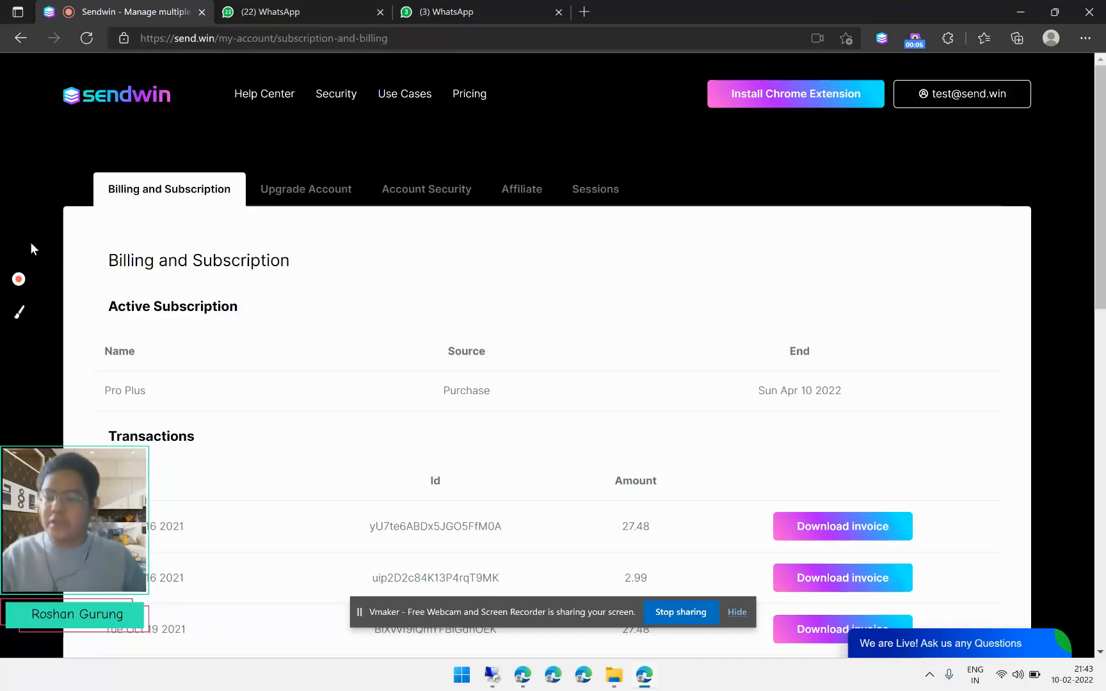
mouse_move(264, 236)
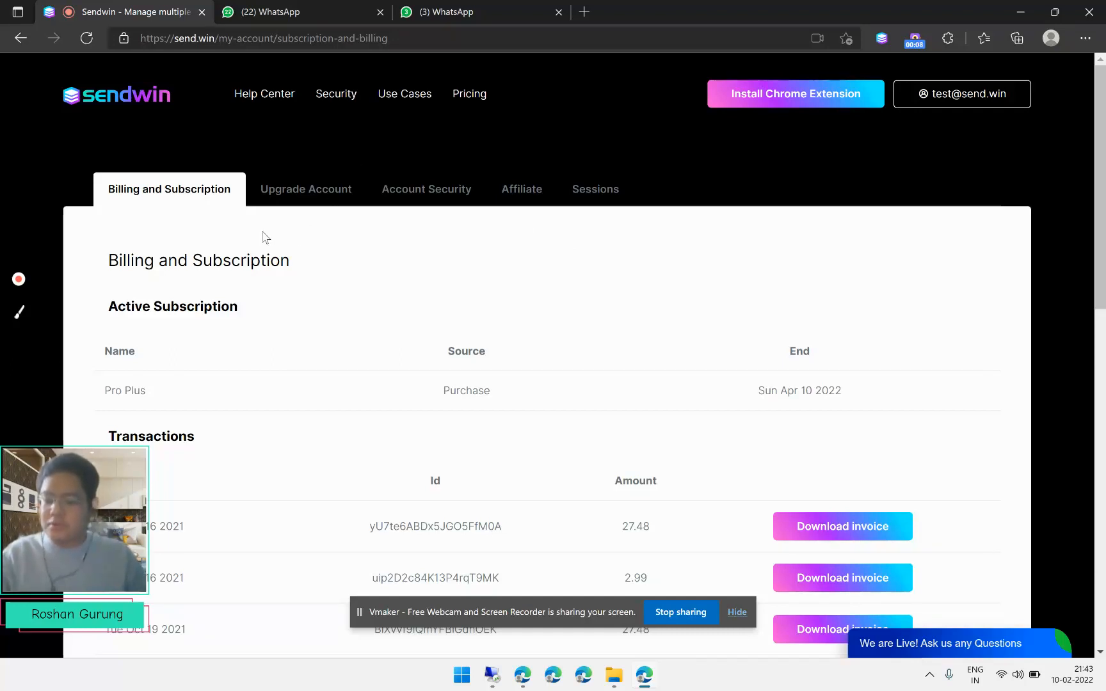
mouse_move(459, 330)
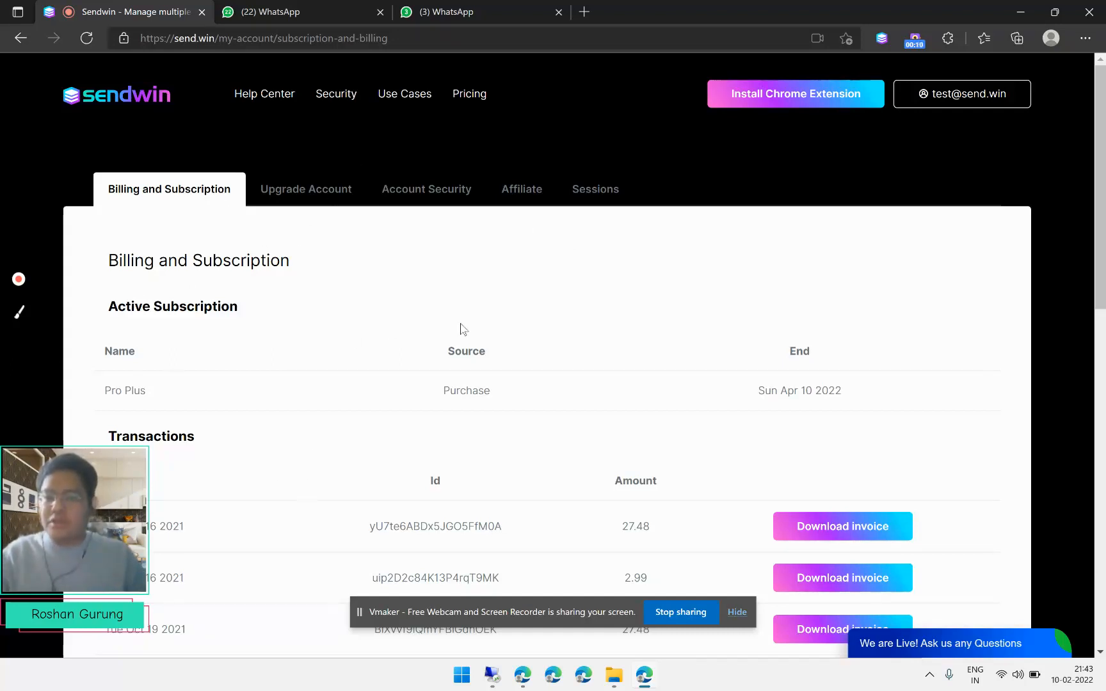
mouse_move(573, 537)
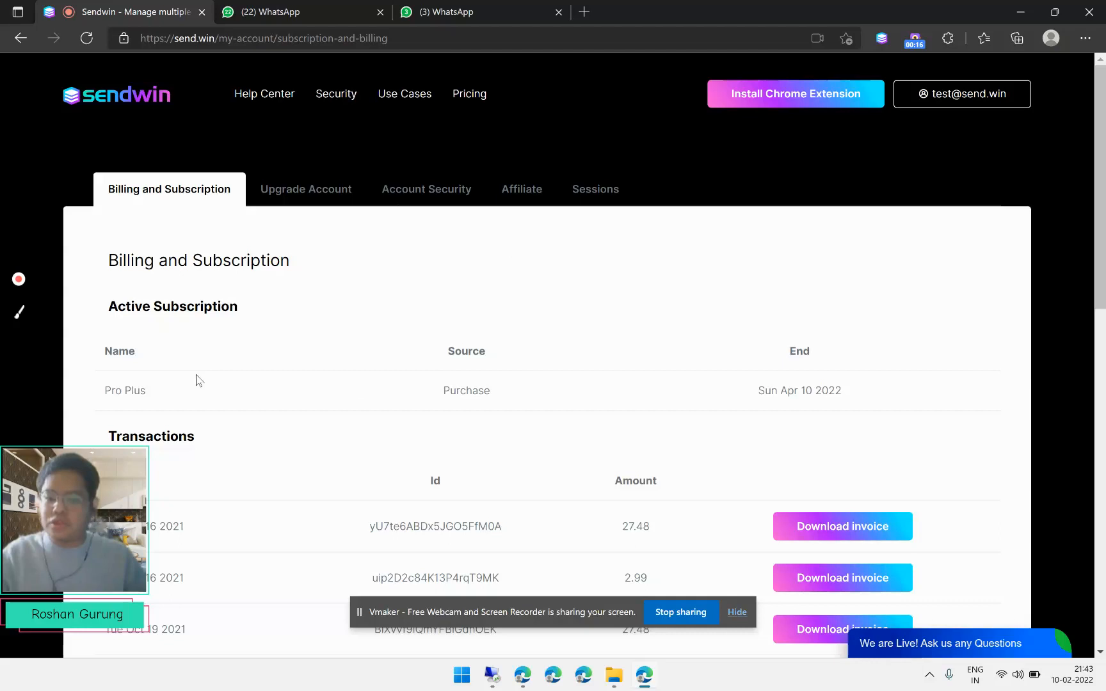
mouse_move(215, 235)
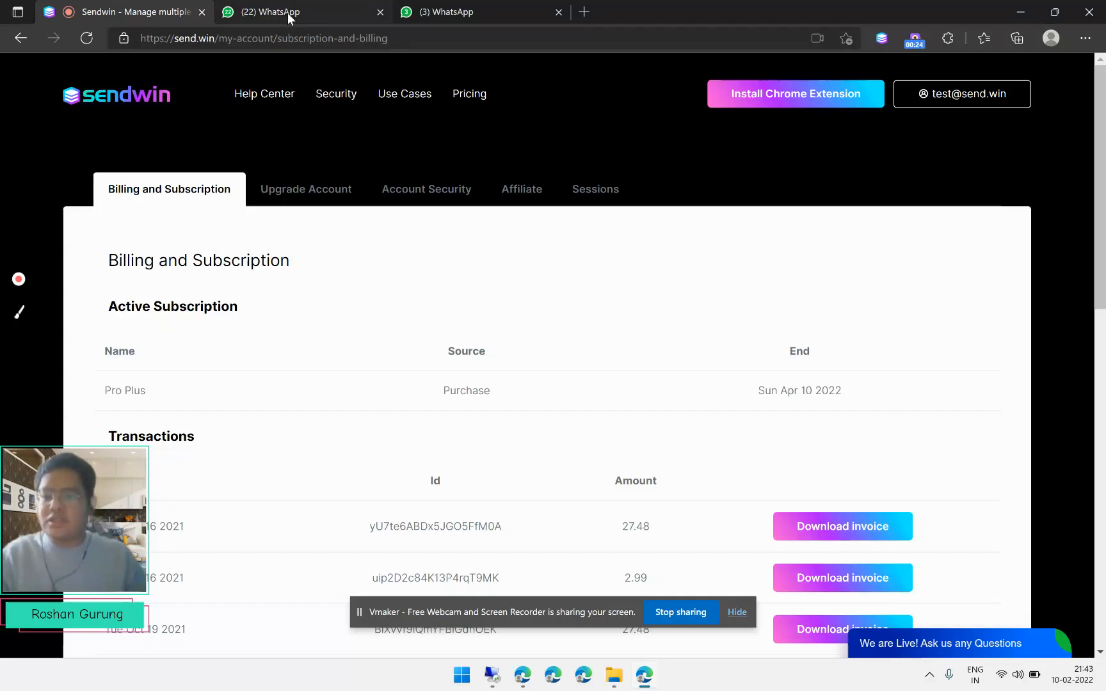
Compare both WhatsApp accounts, viewing the second's profile, and end on the first account's chats.
click(296, 12)
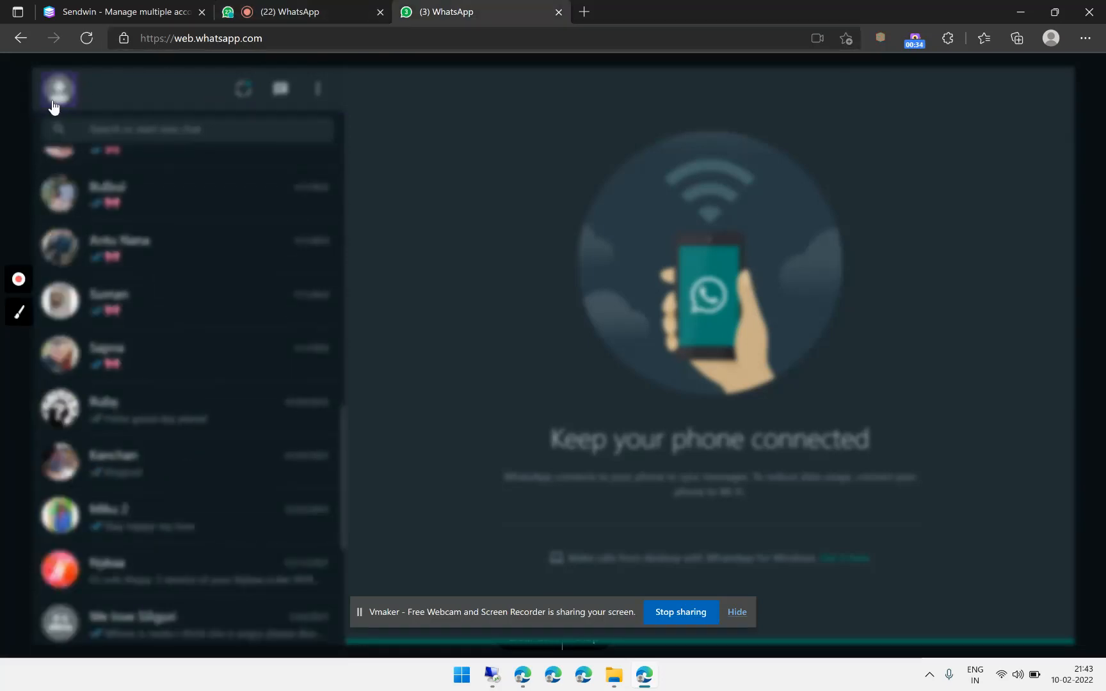
click(58, 88)
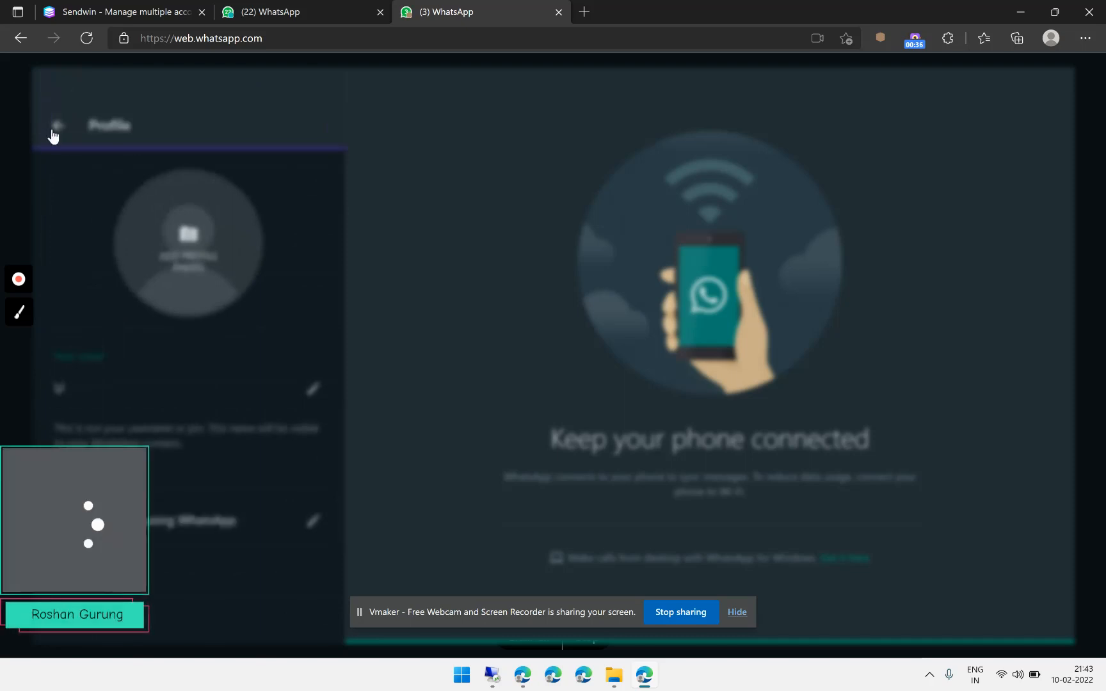
click(57, 125)
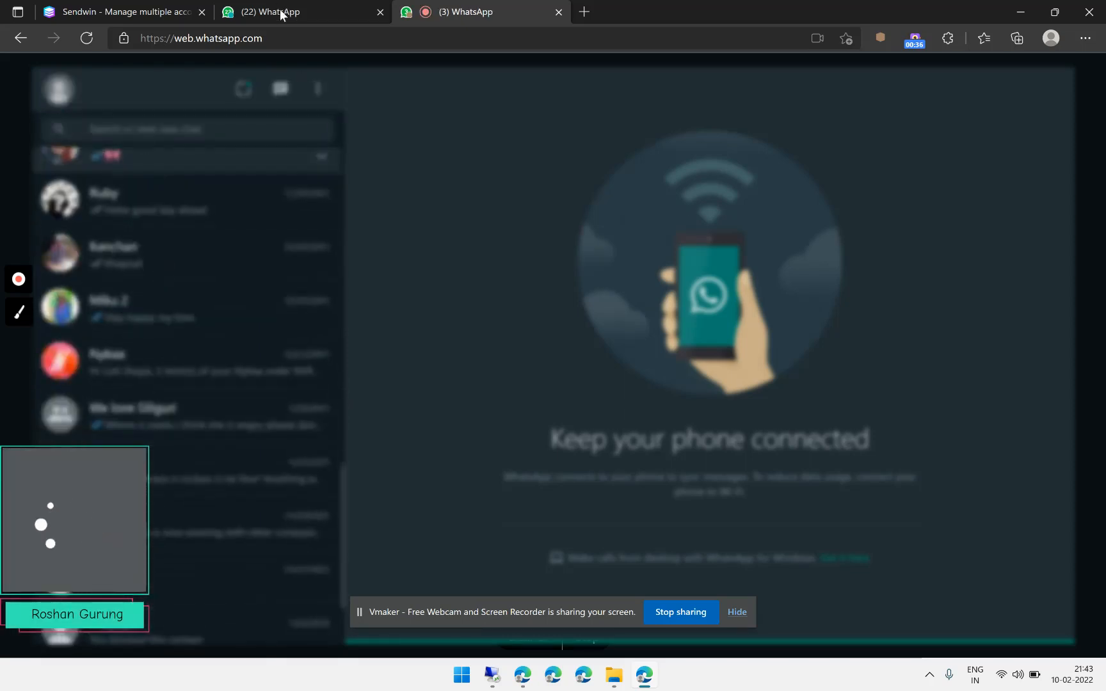
scroll(down, 3)
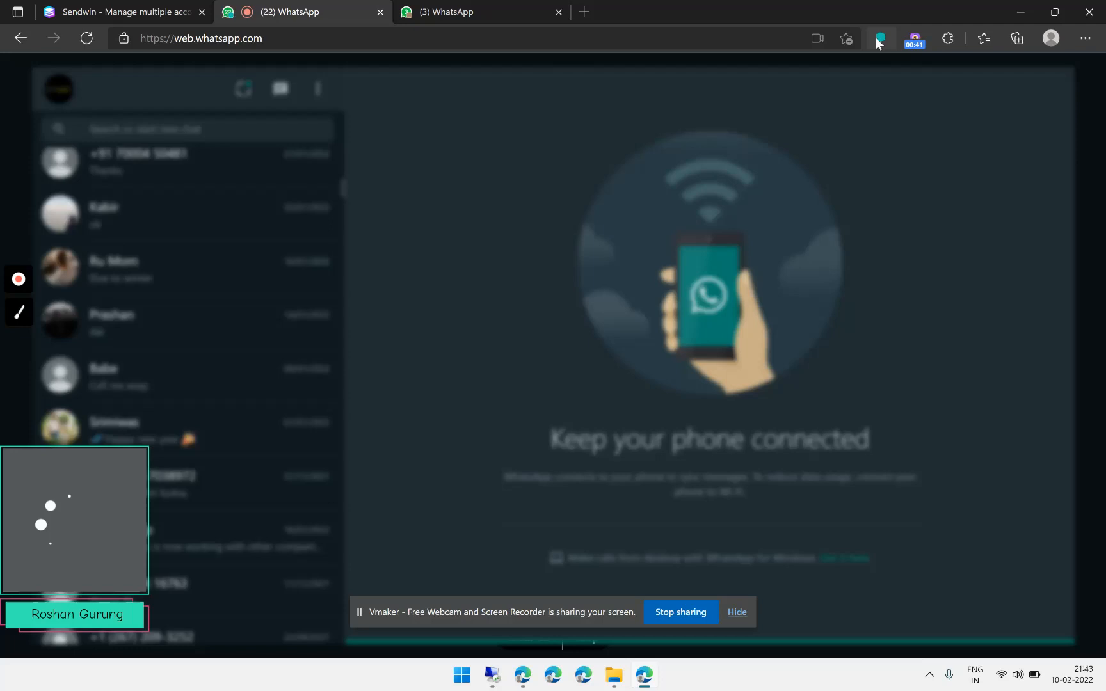
Check Sendwin's web.whatsapp.com group for 'Whatsapp 1' and 'Whatsapp account 2'.
click(880, 39)
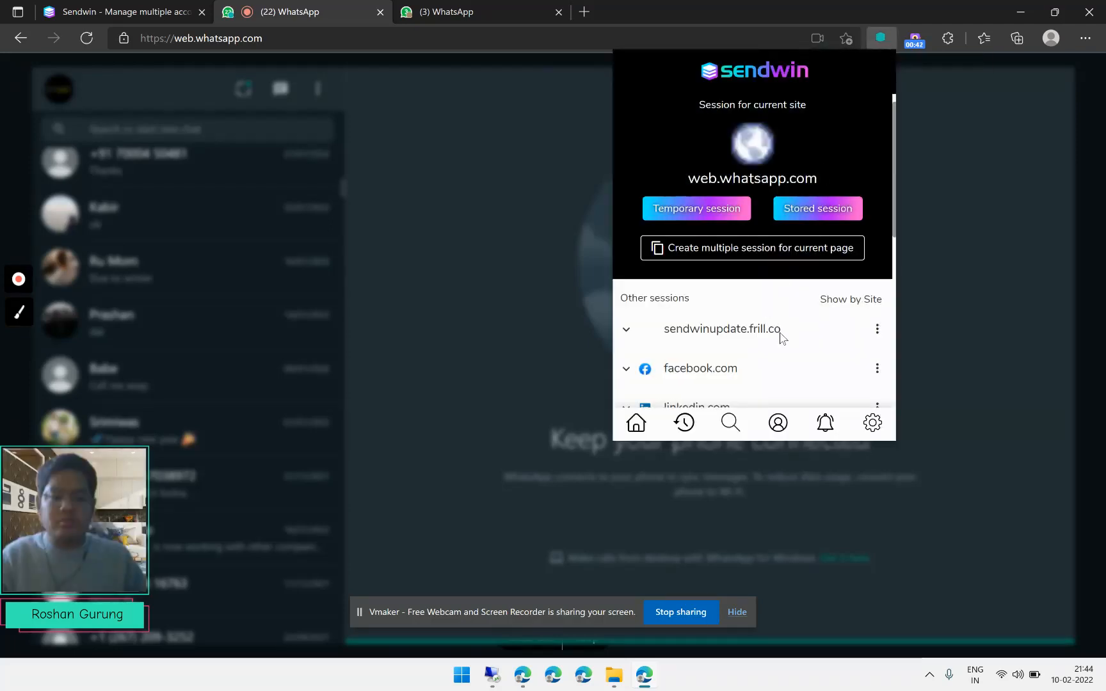
scroll(down, 3)
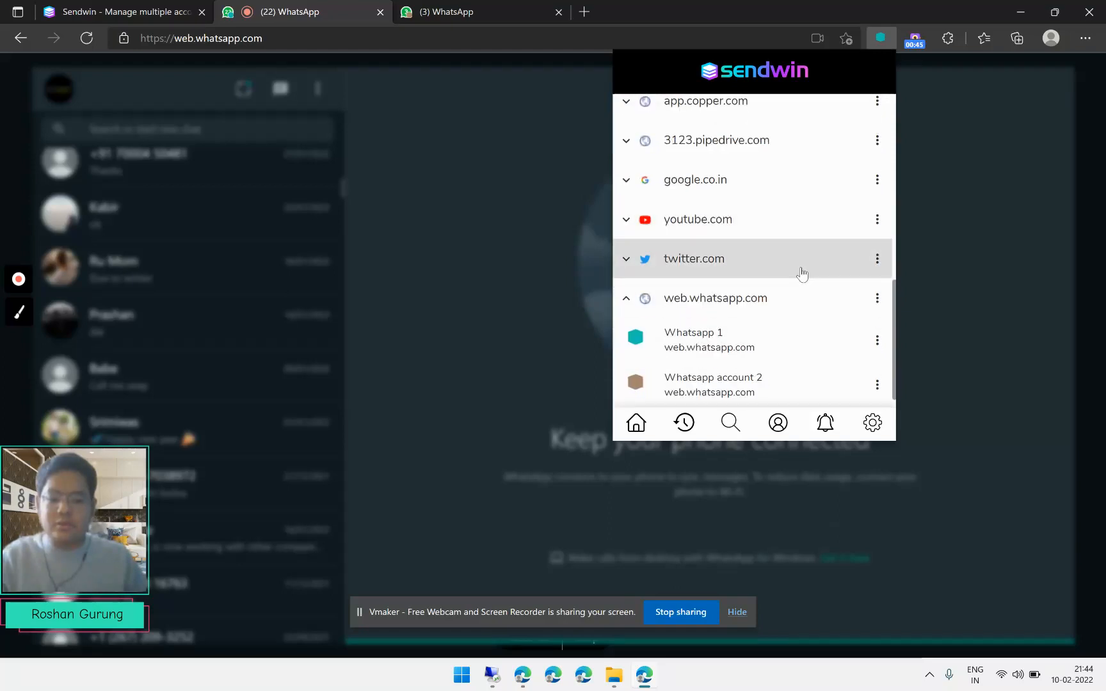
mouse_move(712, 385)
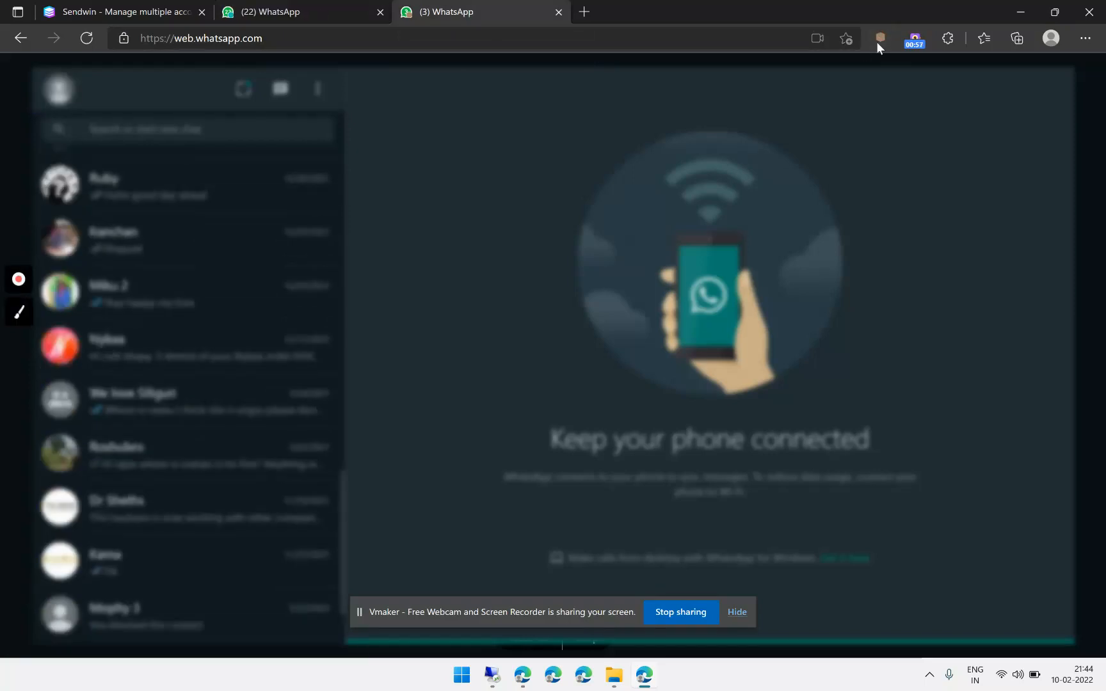
Start a new Sendwin stored session named 'Whatsapp account 3'.
click(879, 38)
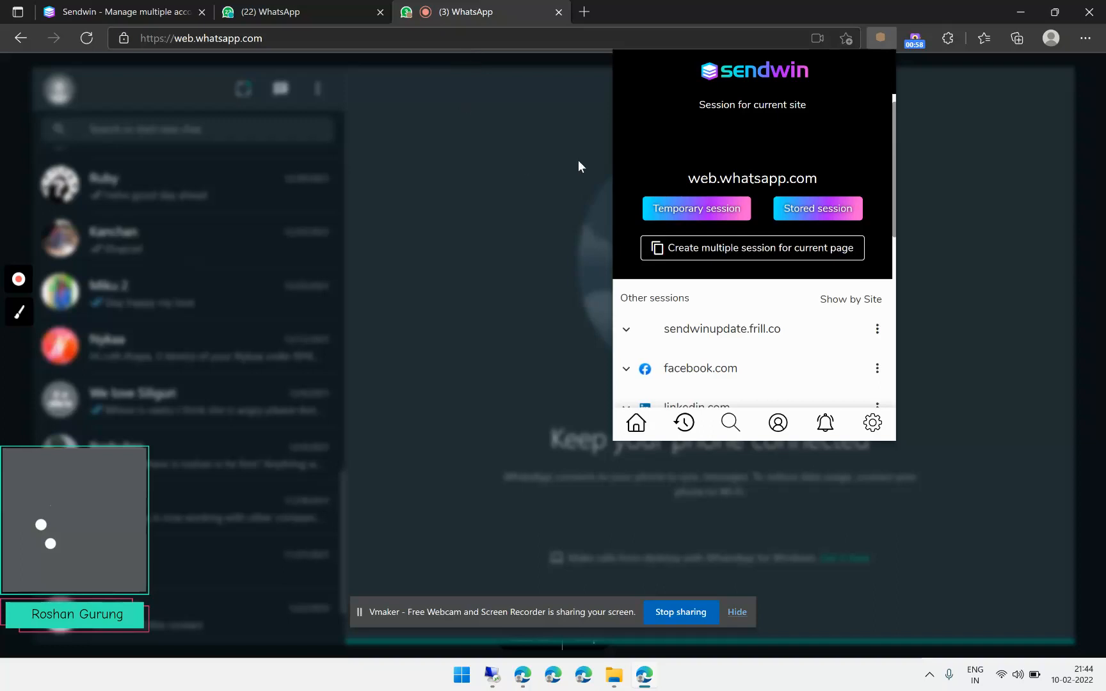
mouse_move(773, 204)
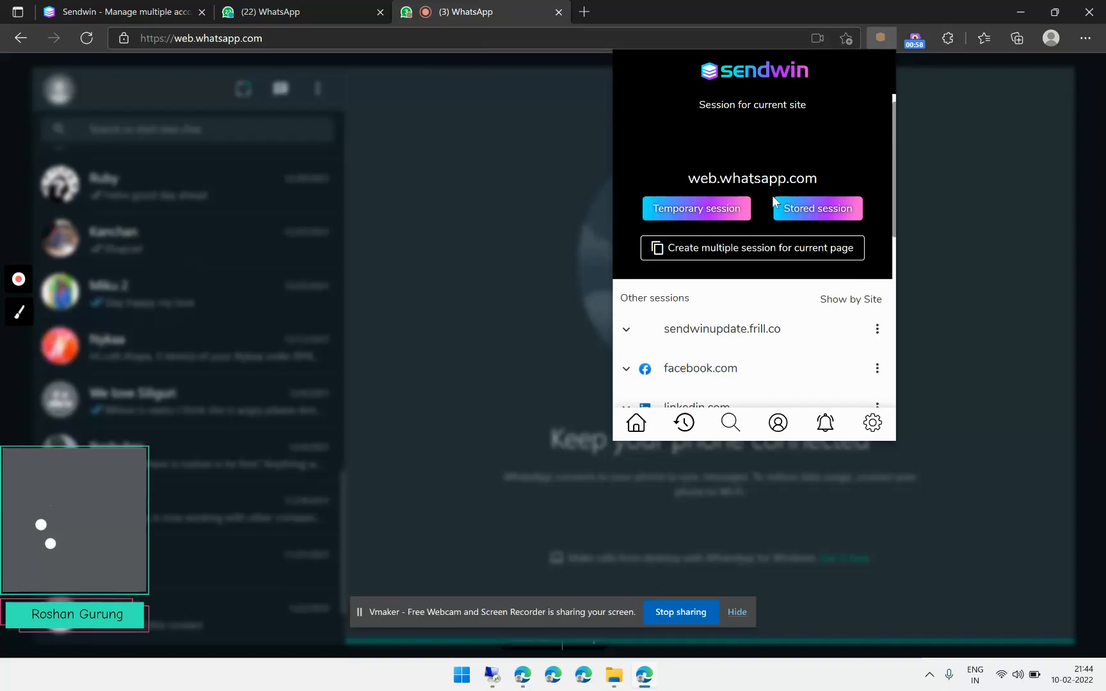
click(816, 208)
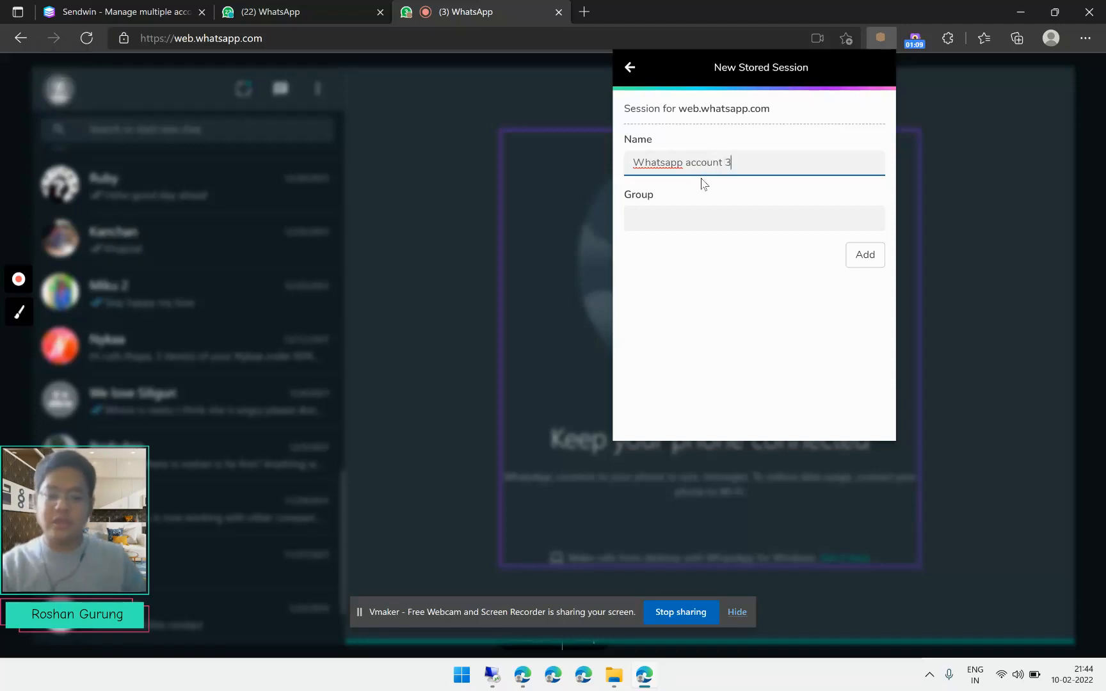
text(whatsapp.com)
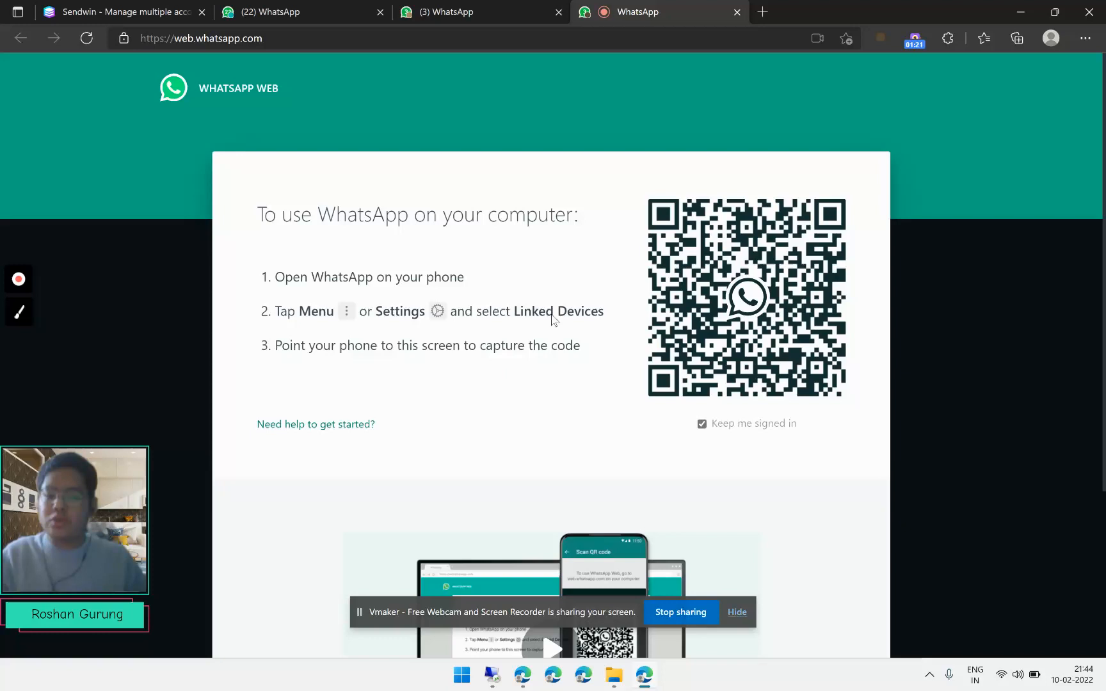
mouse_move(353, 339)
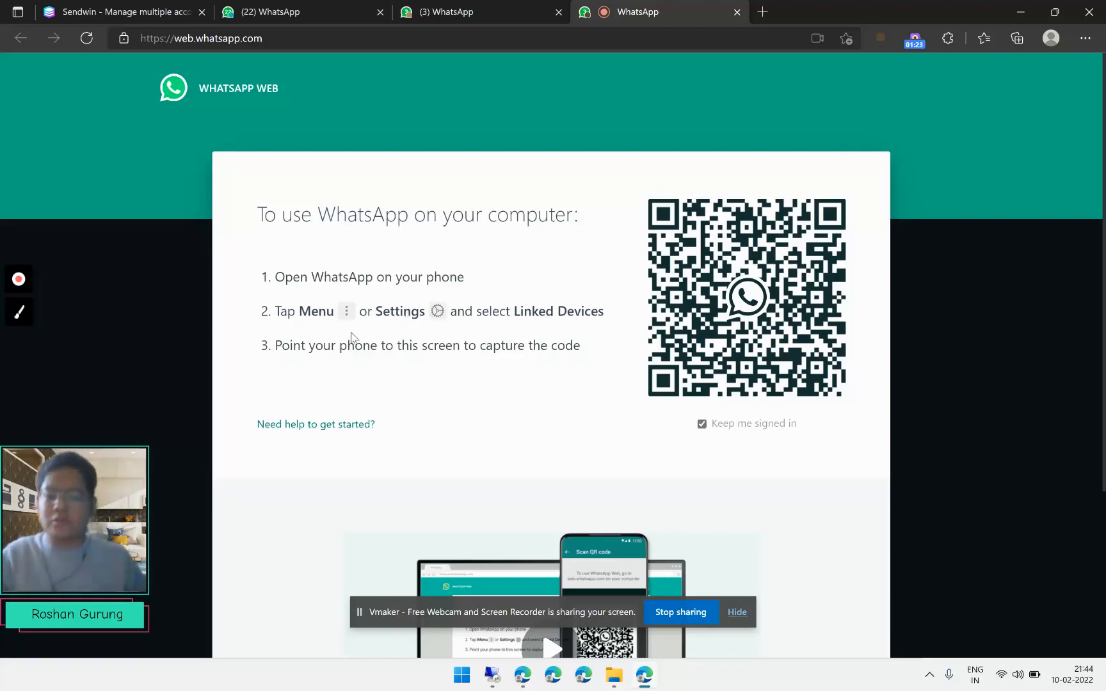
mouse_move(699, 242)
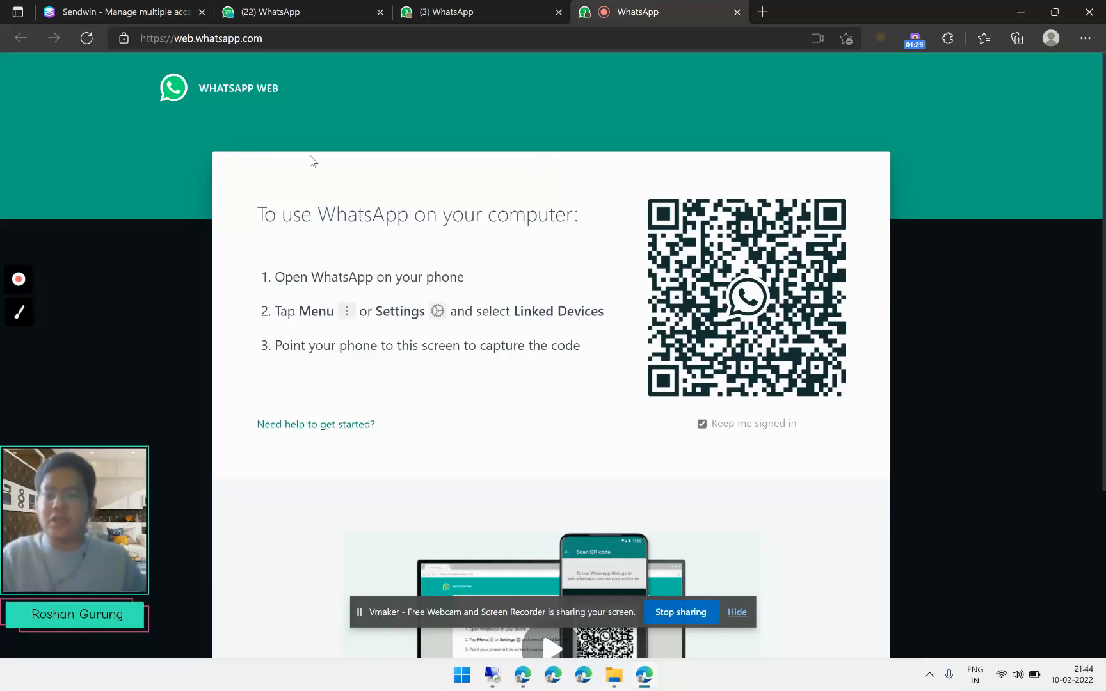
mouse_move(600, 168)
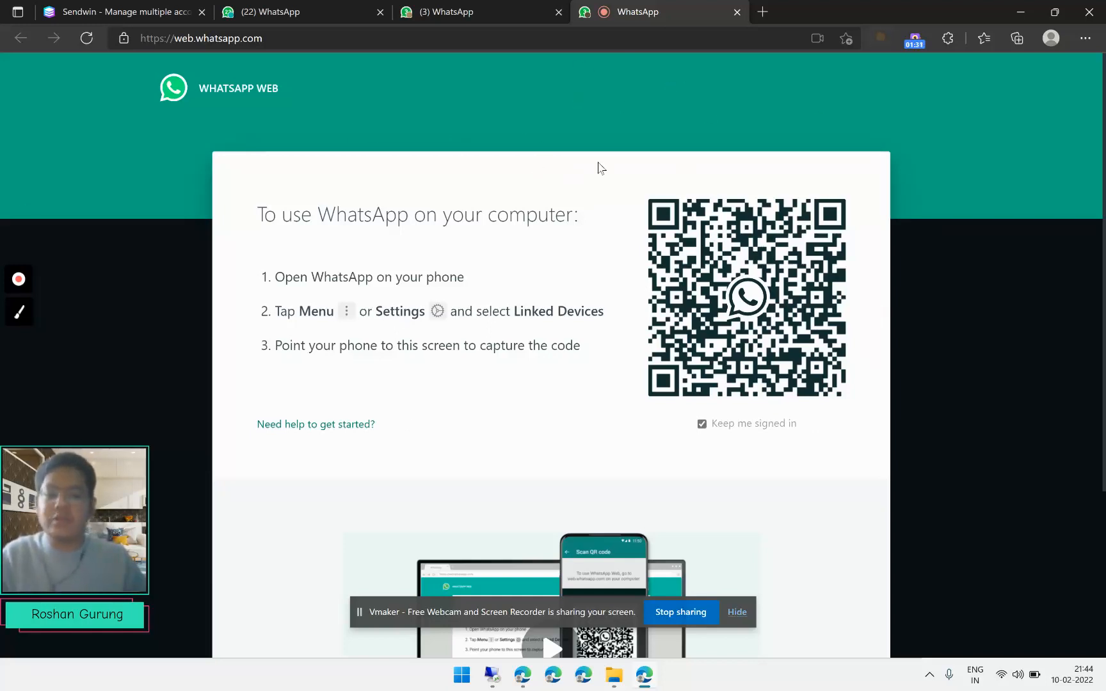
mouse_move(529, 199)
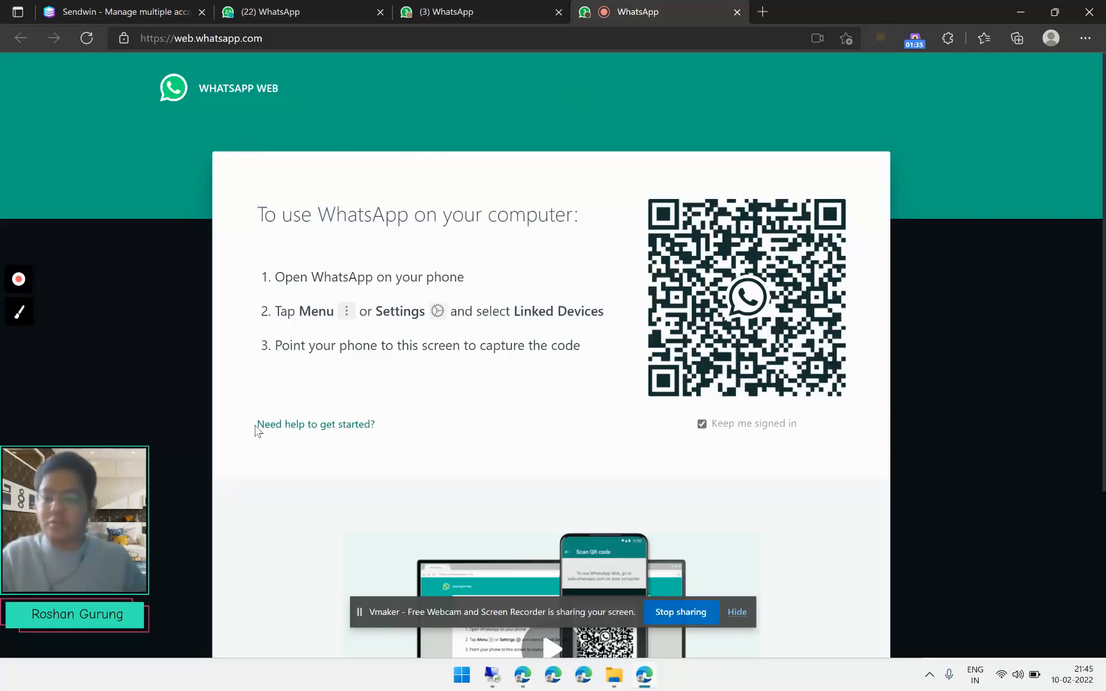
mouse_move(385, 446)
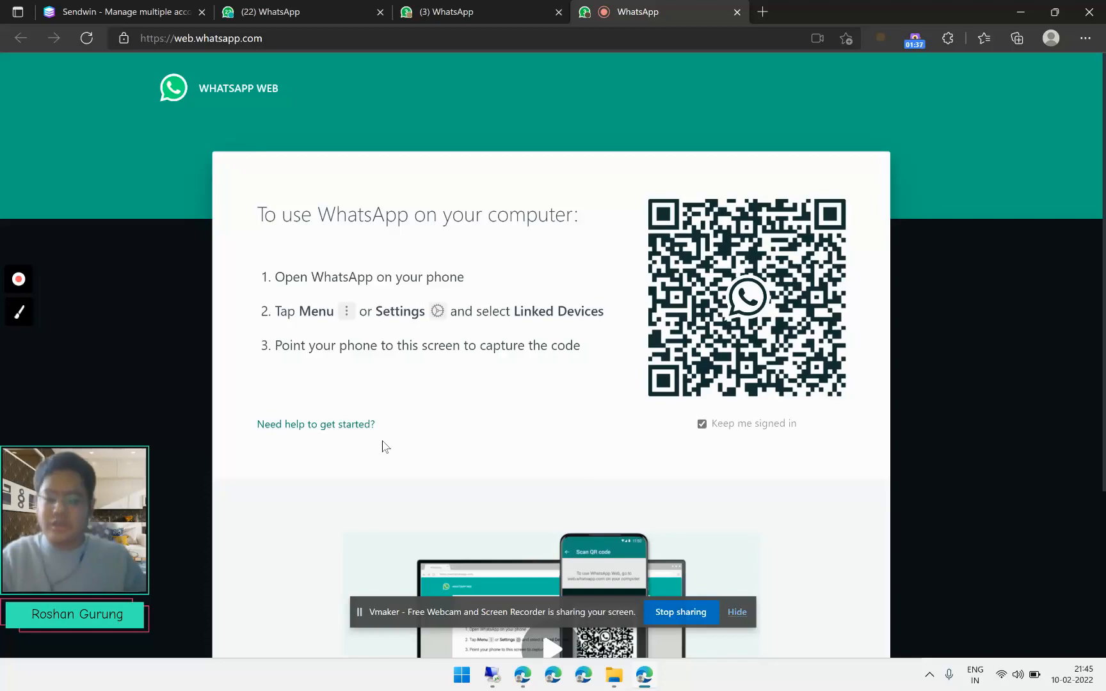